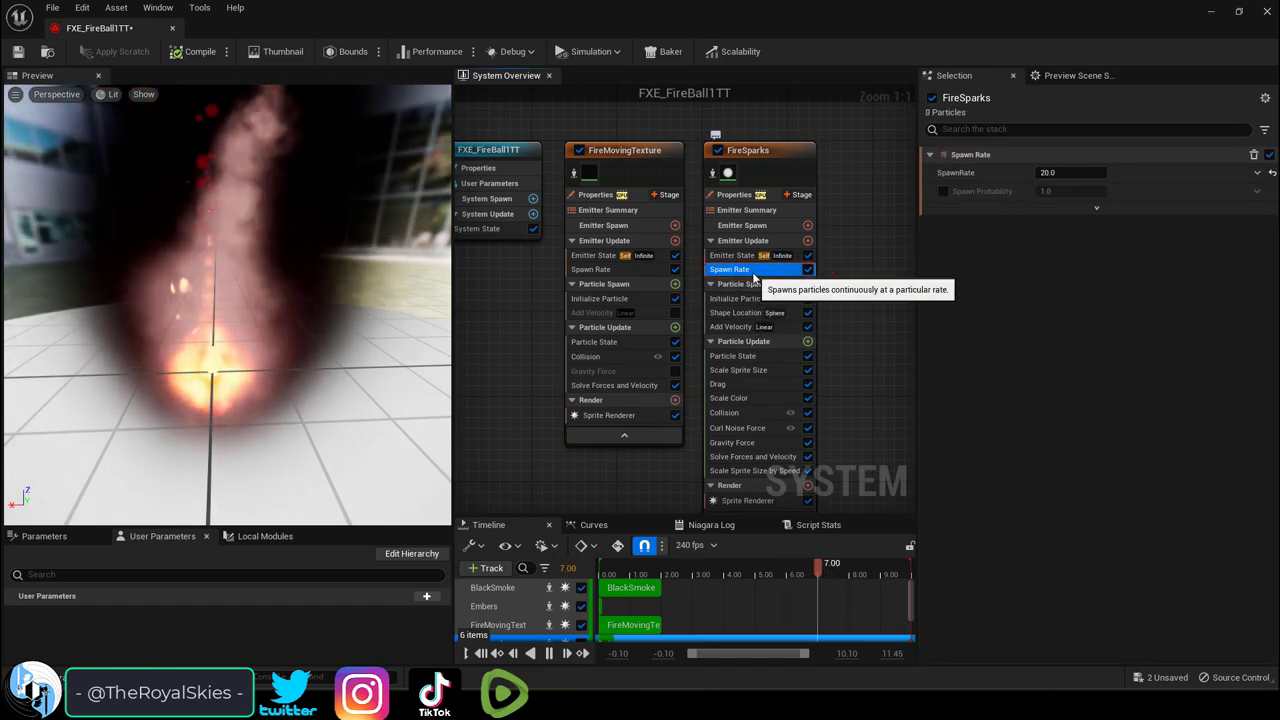
# Swap FireSparks' Spawn Rate for Spawn Particles from Other Emitter reading FireMovingTexture
pyautogui.click(807, 241)
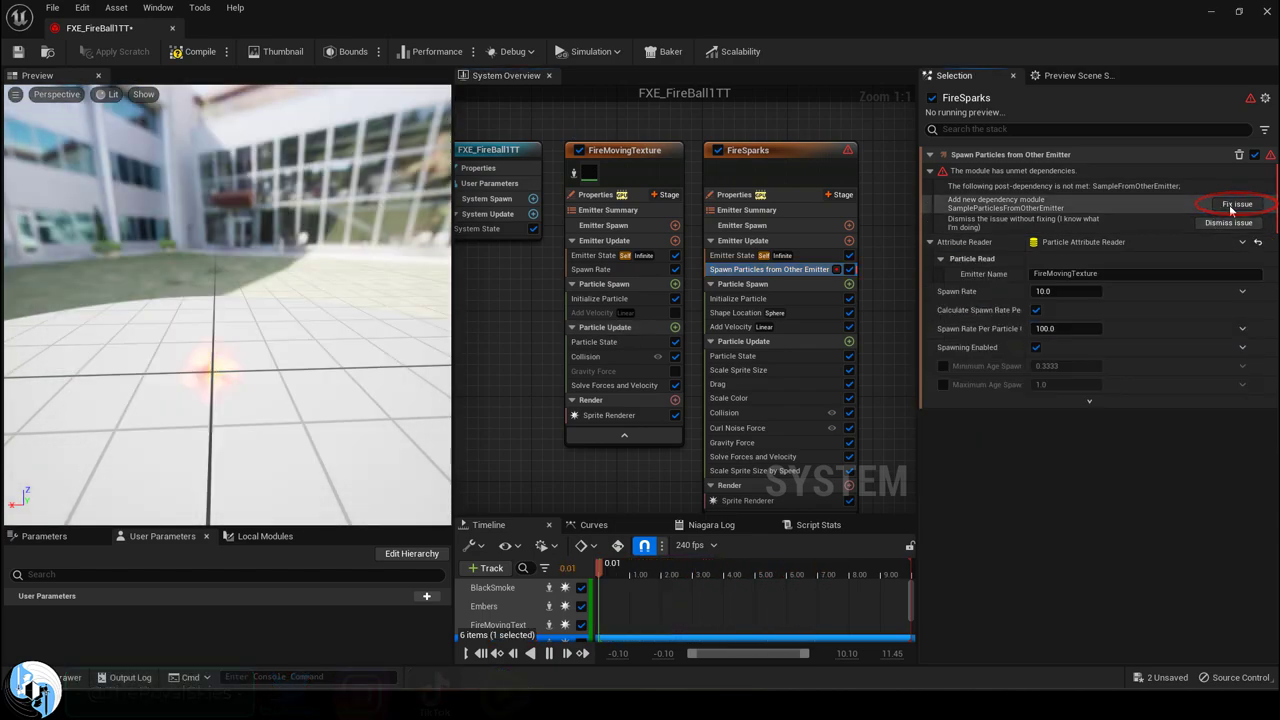
# Add the Sample Particles from Other Emitter module via Fix issue and inspect its settings
pyautogui.click(1237, 204)
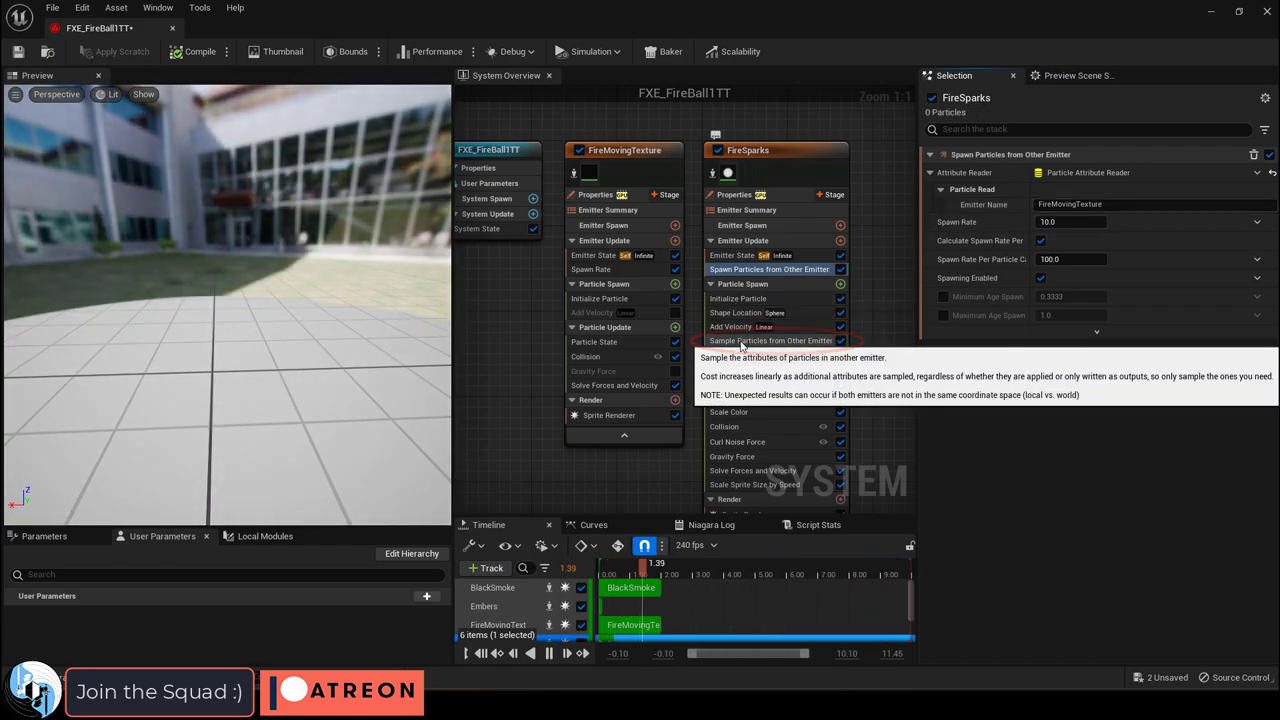
pyautogui.click(770, 340)
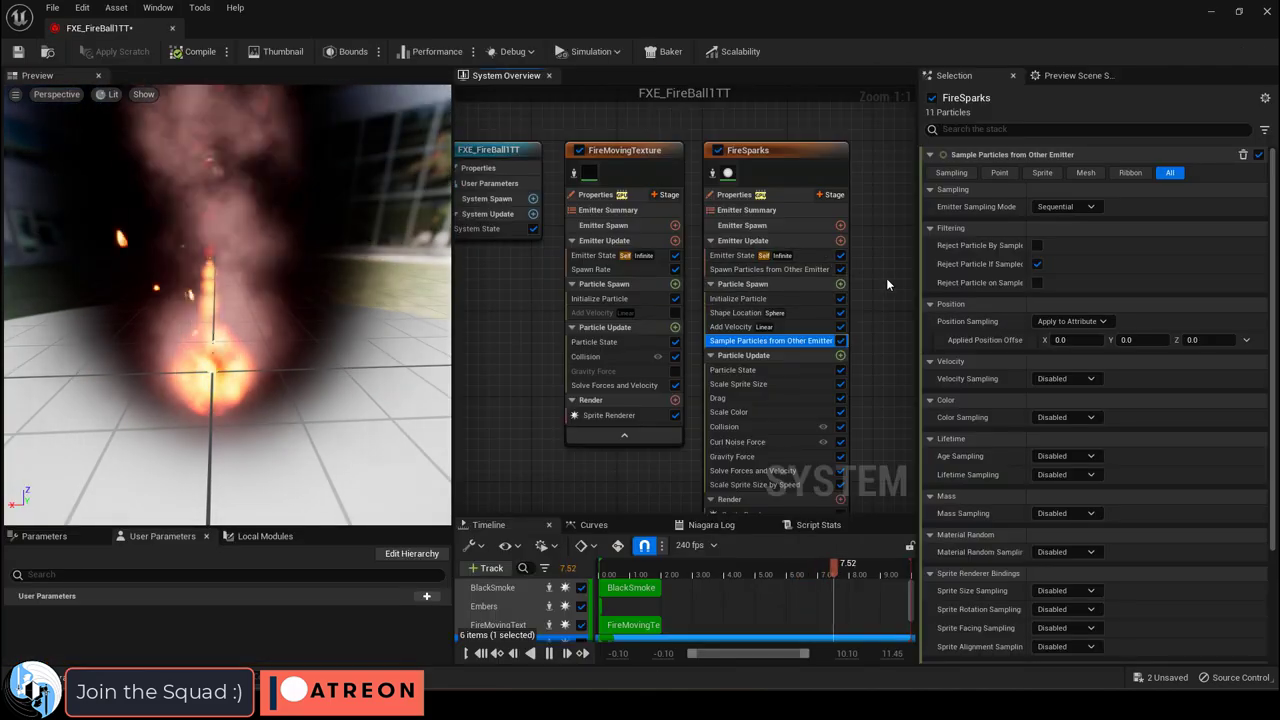
# Move Sample Particles from Other Emitter below Shape Location in FireSparks' Particle Spawn
pyautogui.click(738, 312)
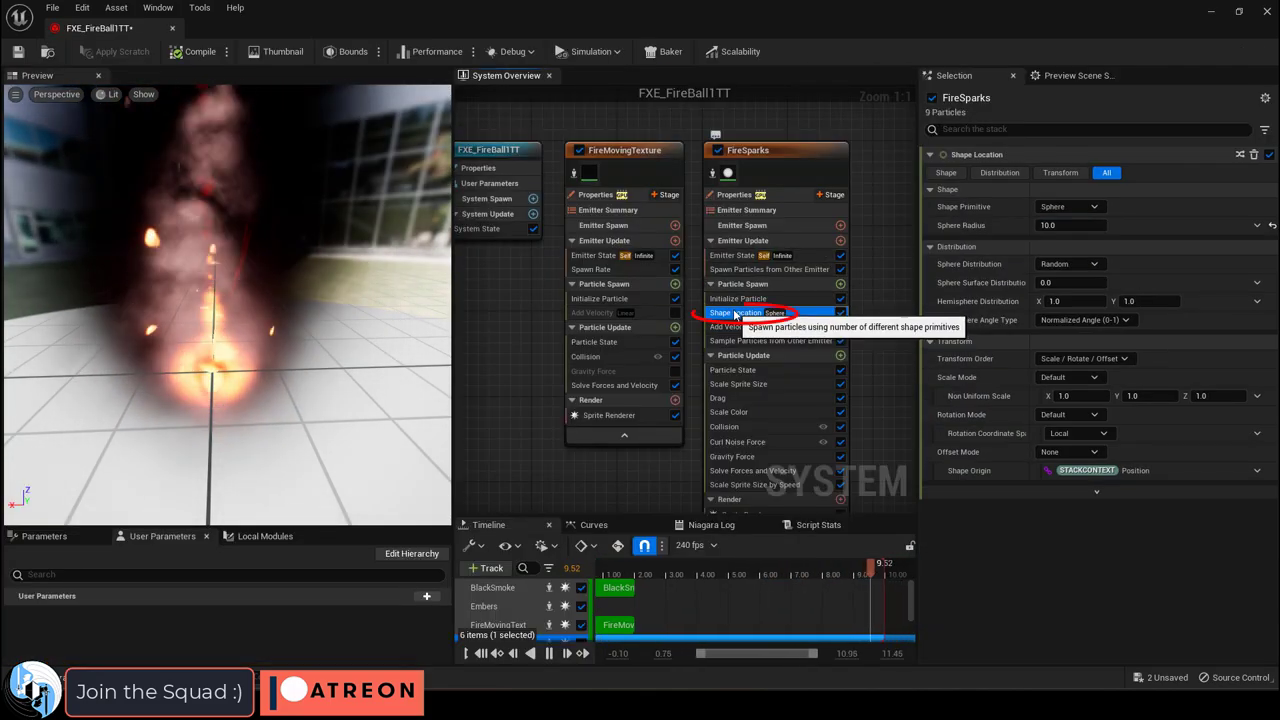
pyautogui.click(770, 340)
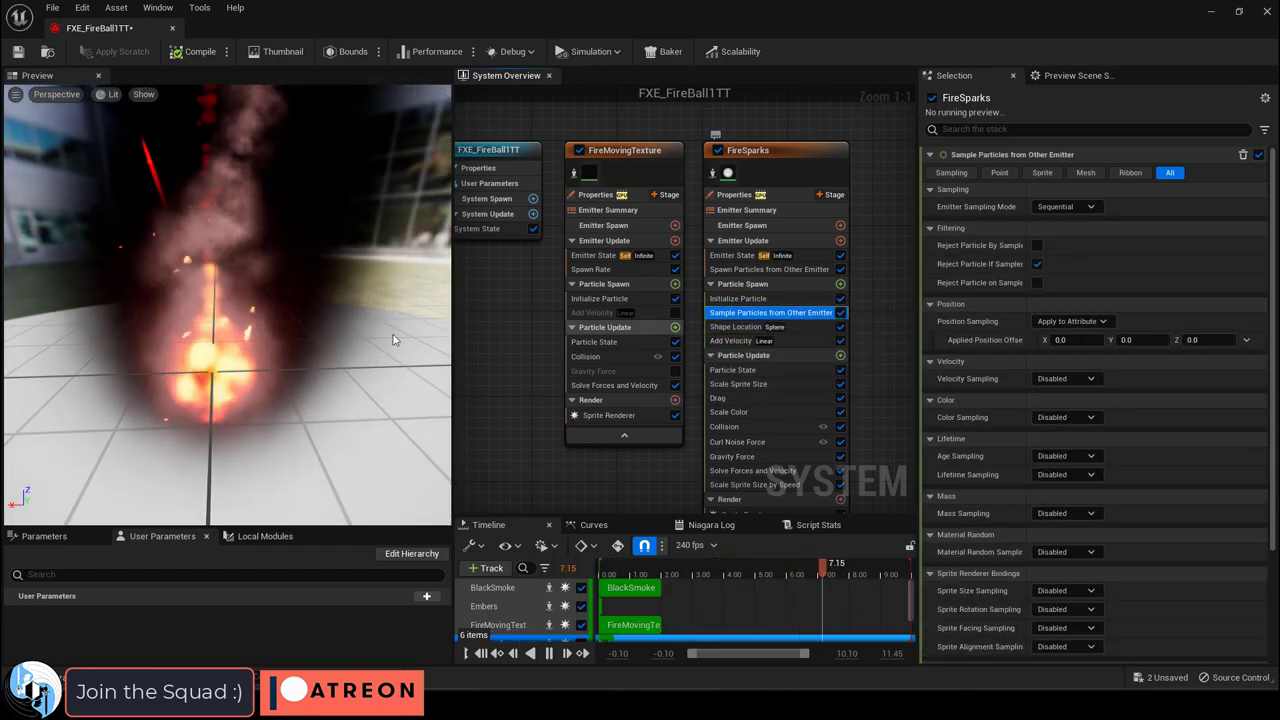
pyautogui.click(735, 312)
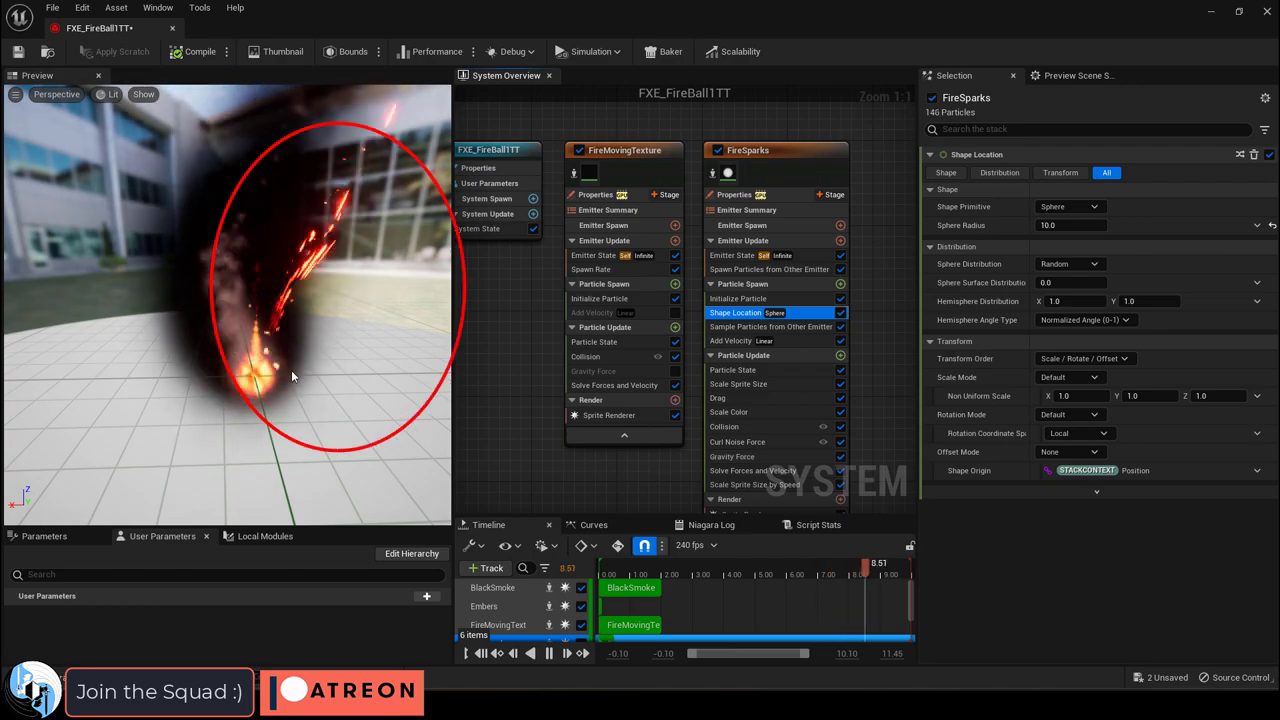